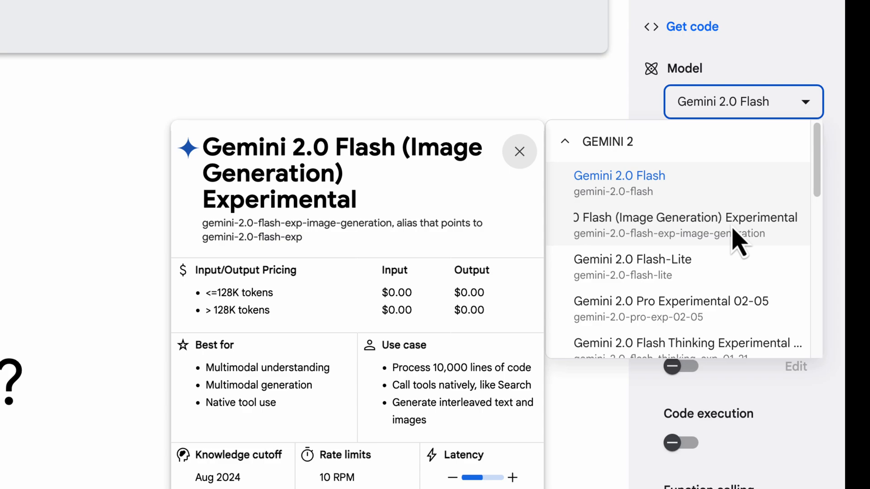
Select Gemini 2.0 Flash (Image Generation) Experimental as the model, with image and text output
{"action": "left_click", "coordinate": [683, 218]}
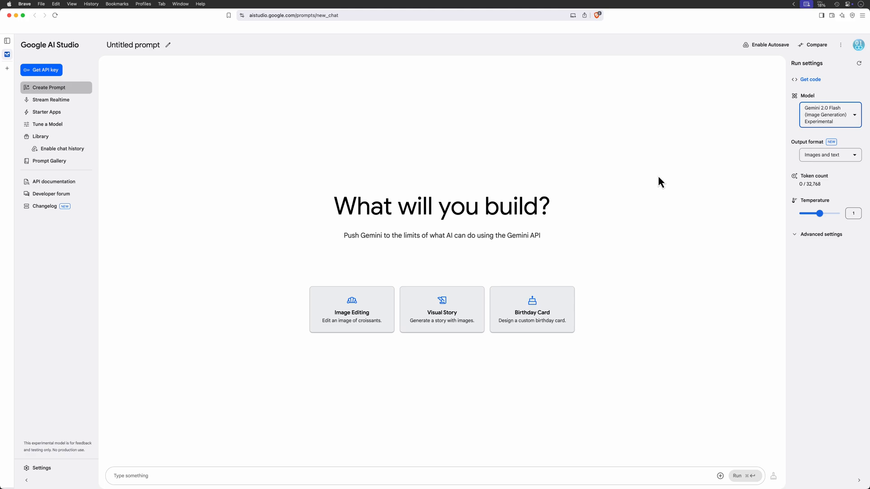
{"action": "mouse_move", "coordinate": [669, 288]}
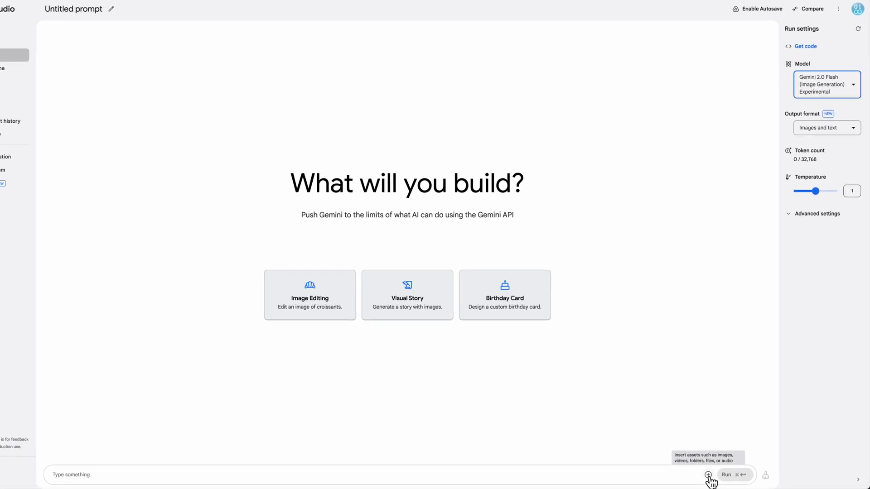
Attach the family photo and run 'Restore this photo: remove scratches and make it black and white'
{"action": "left_click", "coordinate": [708, 474]}
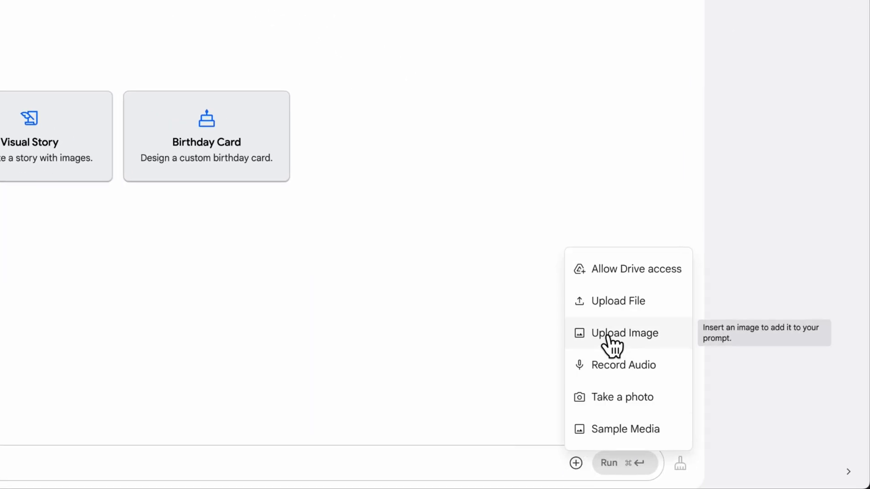
{"action": "left_click", "coordinate": [625, 333]}
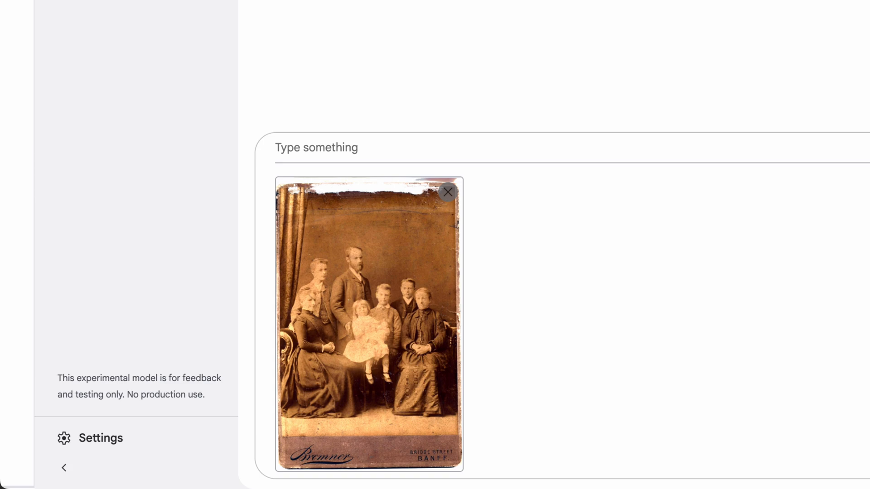
{"action": "type", "text": "Restore this photo: remove scratches and make it black and white"}
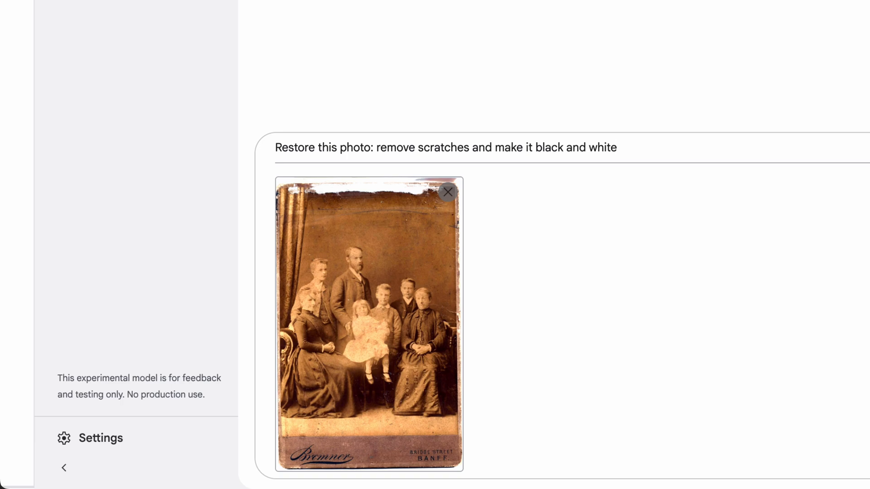
{"action": "left_click", "coordinate": [744, 476]}
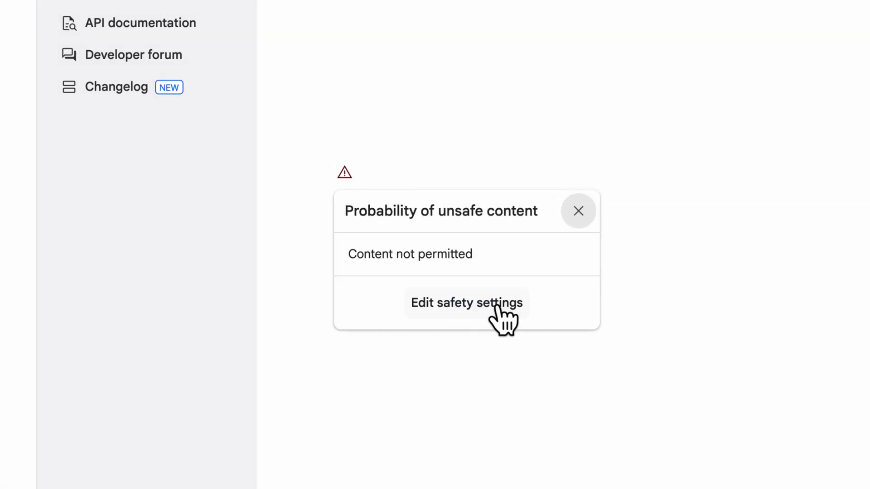
Set the harassment, hate, sexual, dangerous and civic integrity safety filters to Off
{"action": "left_click", "coordinate": [467, 303]}
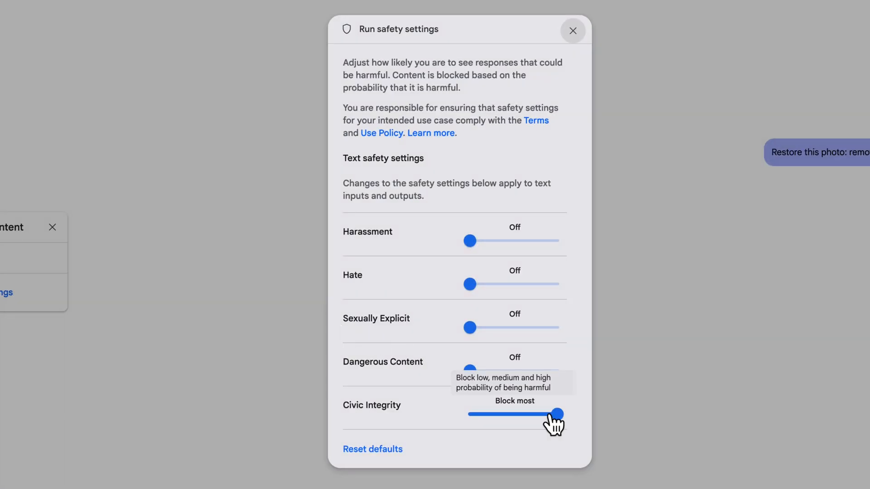
{"action": "left_click", "coordinate": [573, 31]}
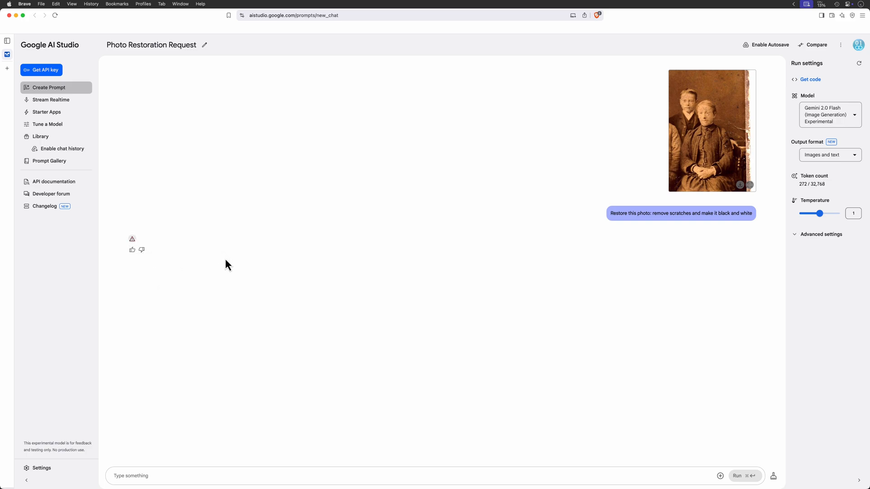
{"action": "mouse_move", "coordinate": [306, 265]}
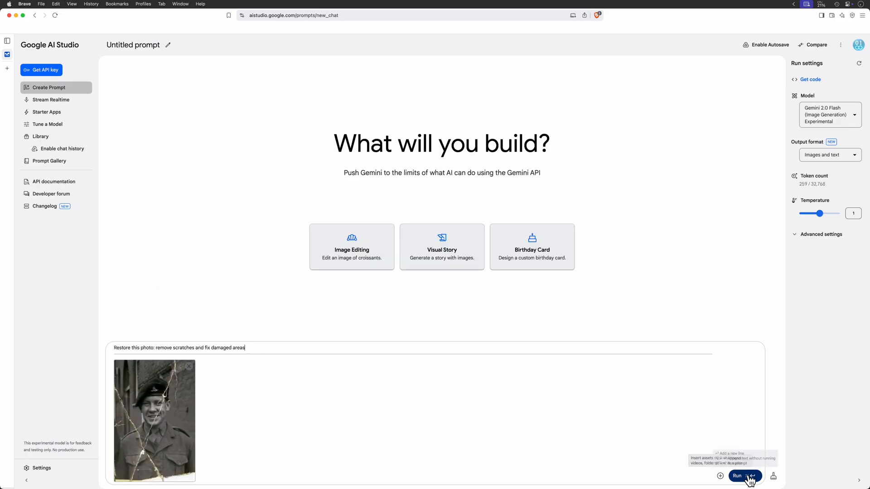
Run the soldier photo restore request, then prompt 'make it black and white' for the woman's portrait
{"action": "left_click", "coordinate": [737, 476]}
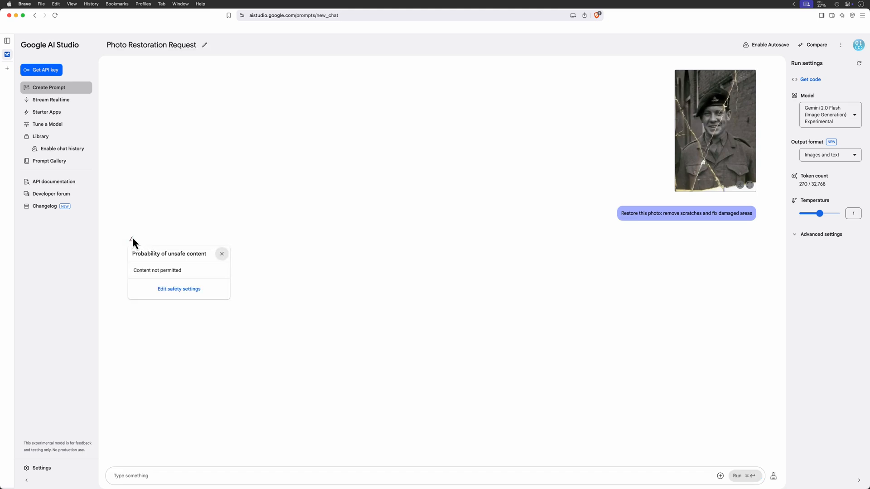
{"action": "mouse_move", "coordinate": [234, 261]}
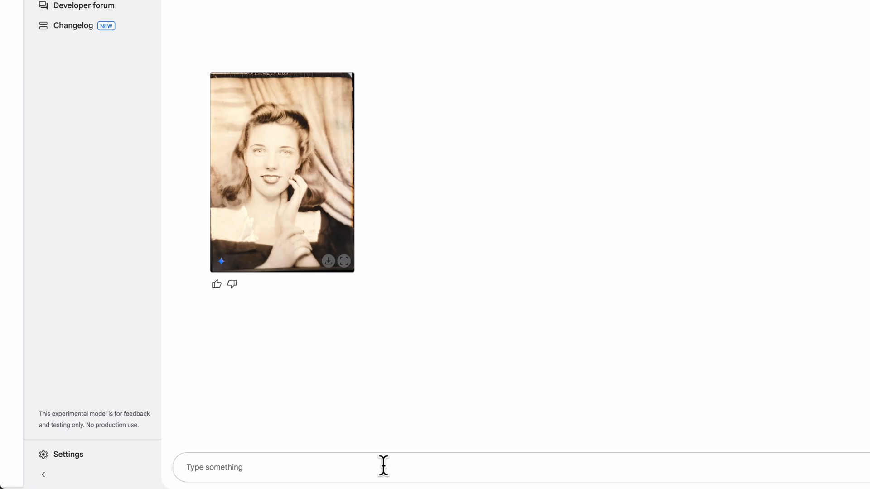
{"action": "type", "text": "make it black and whit"}
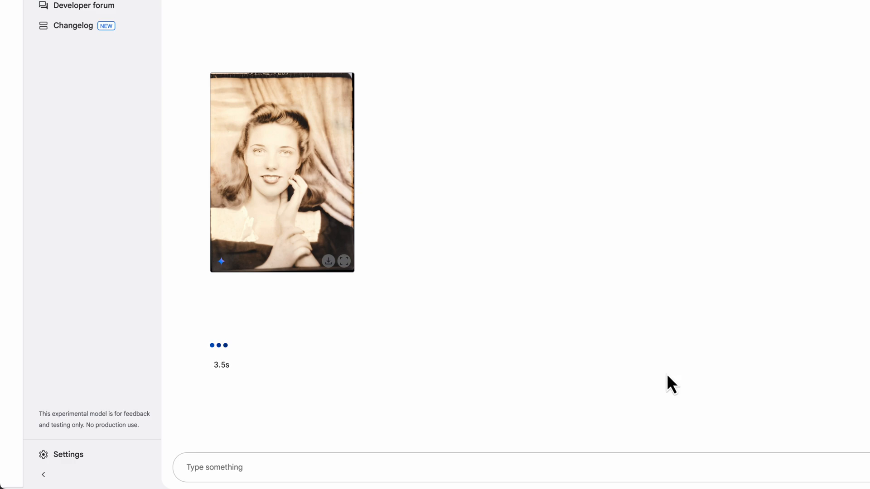
{"action": "scroll", "scroll_direction": "down", "scroll_amount": 3}
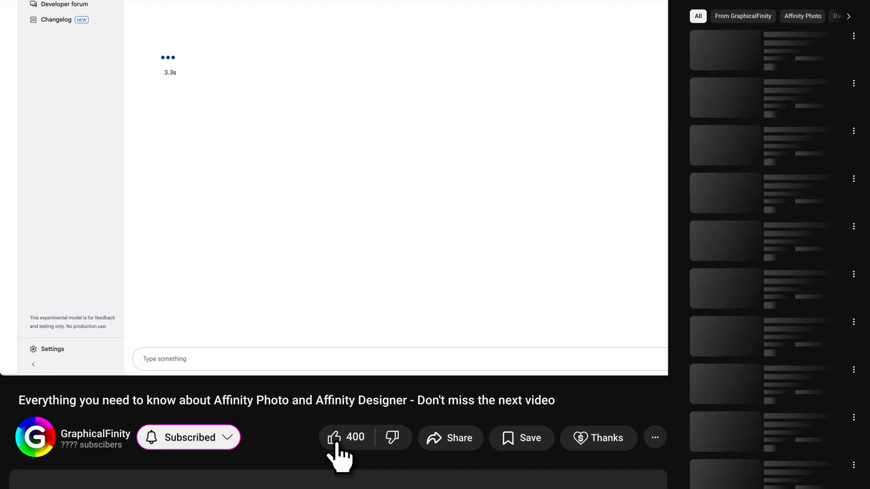
{"action": "left_click", "coordinate": [333, 438]}
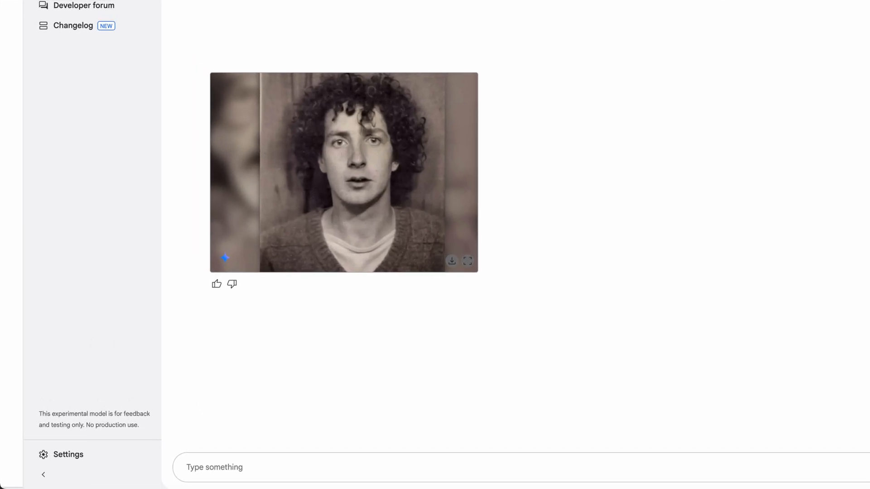
{"action": "mouse_move", "coordinate": [444, 466]}
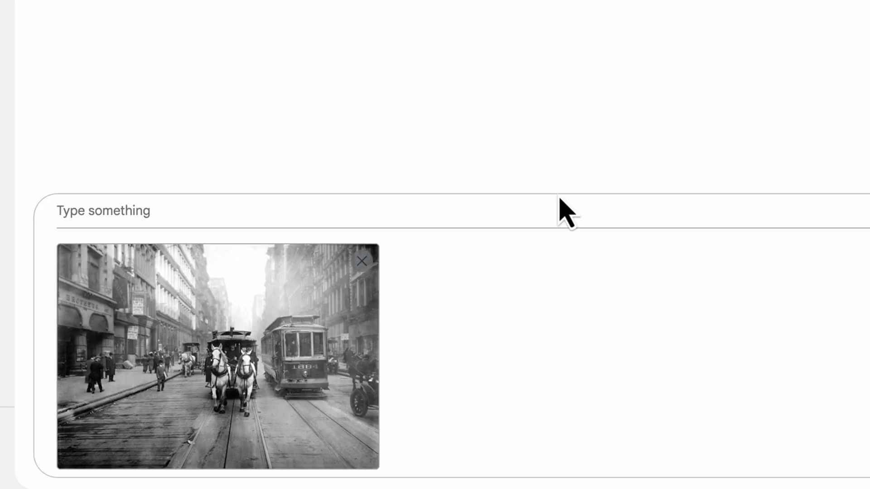
Prompt to remove the people from the tram photo, then to change the bike photo's background
{"action": "type", "text": "remove the peo"}
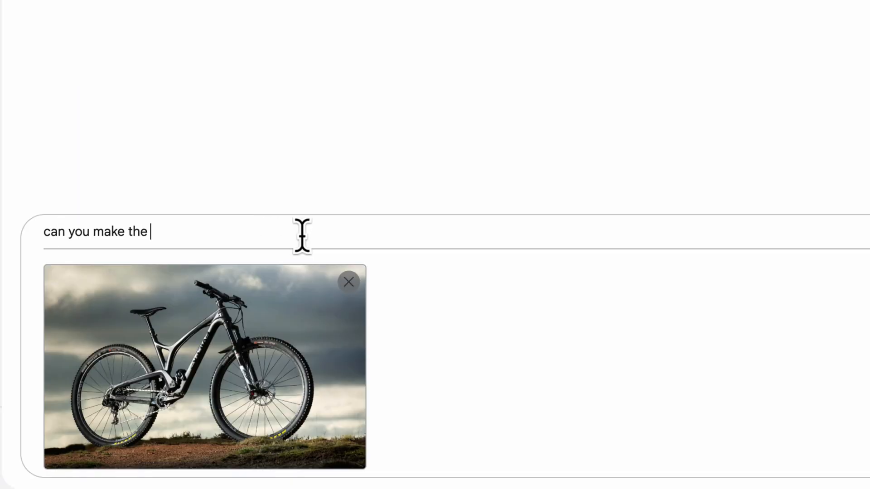
{"action": "type", "text": "backgdou"}
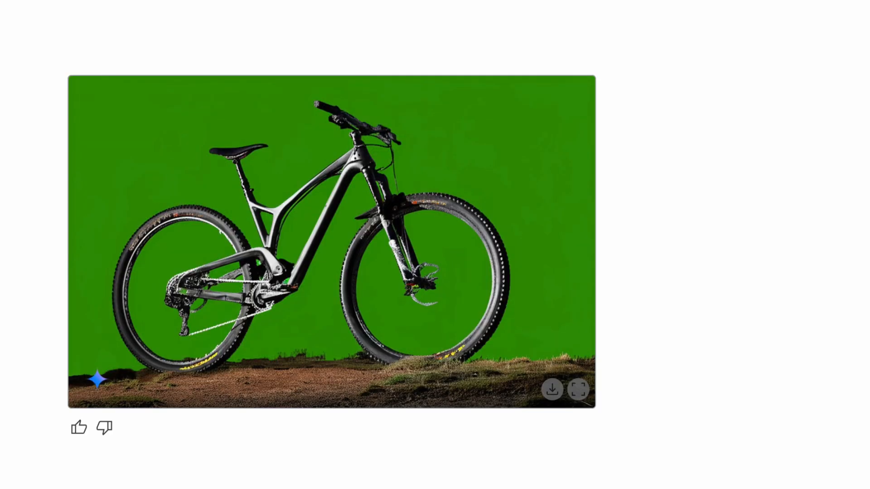
Prompt 'add a yacht back in the distance' for the beach photo, then remove text from the next photo
{"action": "type", "text": "a"}
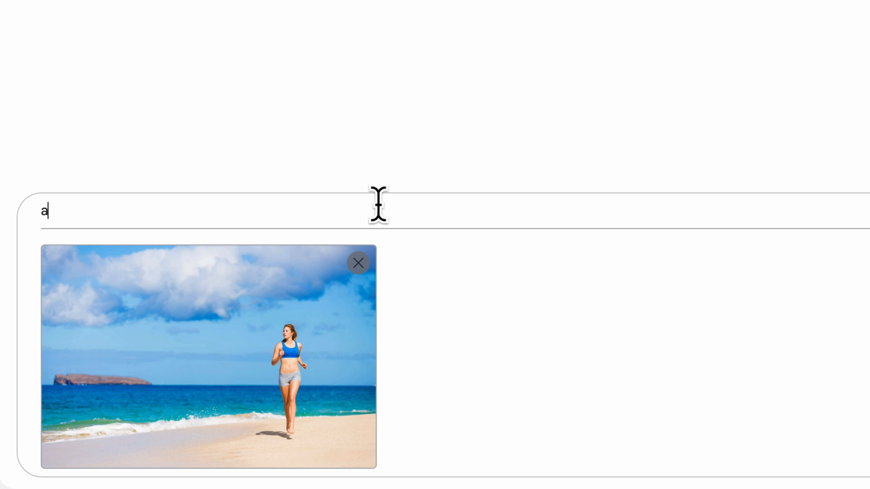
{"action": "type", "text": "dd a sai"}
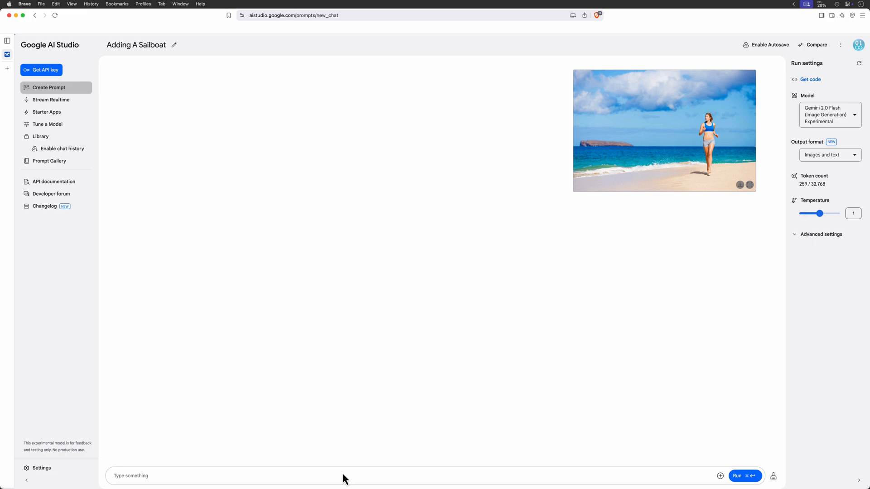
{"action": "type", "text": "add a yacht back in the dista"}
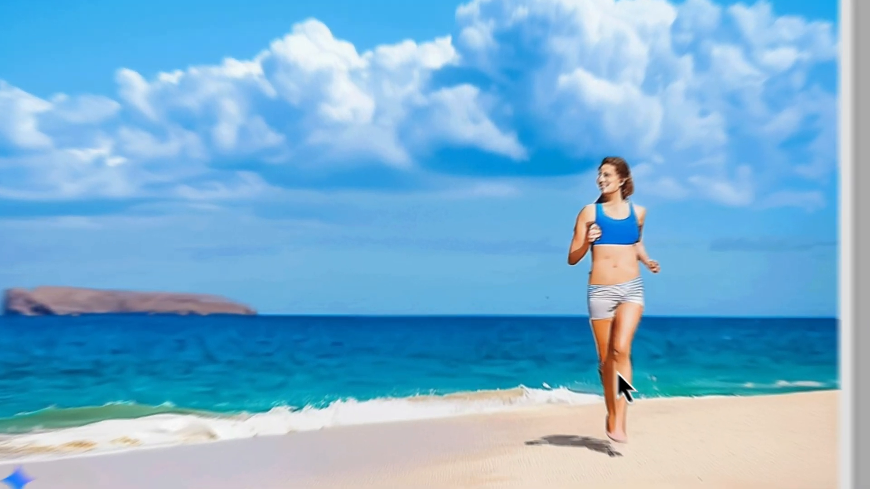
{"action": "type", "text": "mak"}
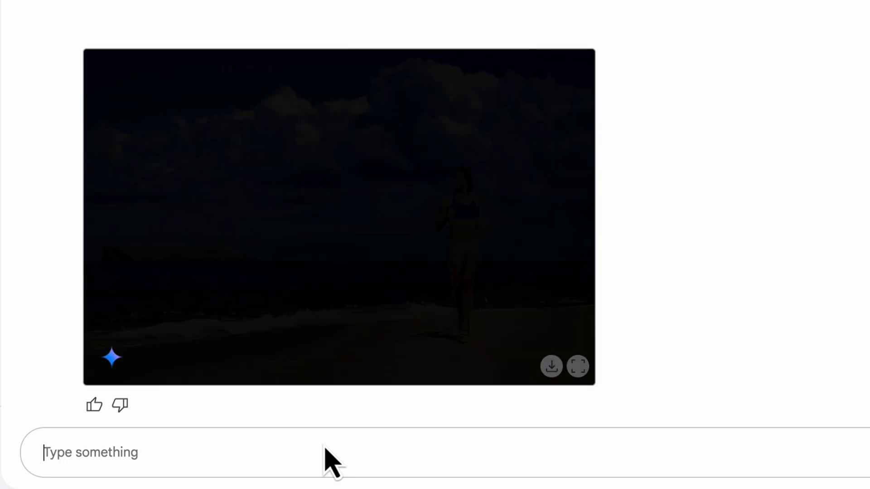
{"action": "type", "text": "remove the text and fix the ph"}
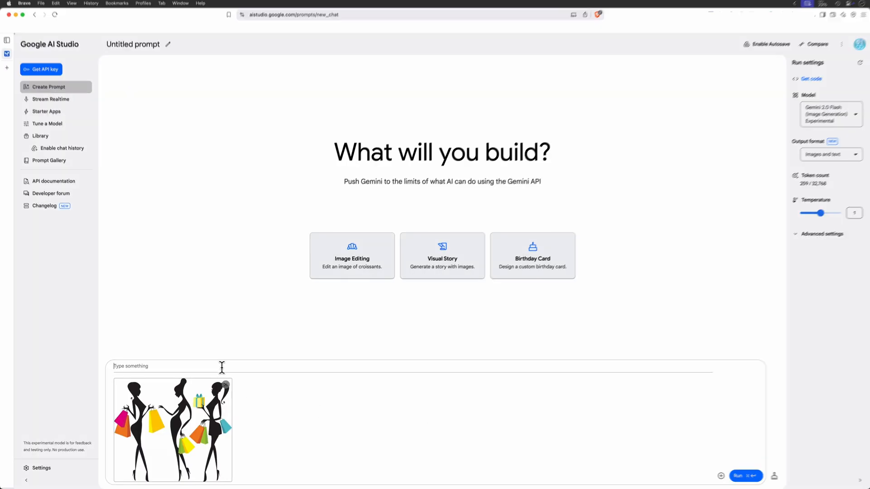
Prompt 'can you convert this to an svg file', then request a realistic-photo conversion of the businesswoman cartoon
{"action": "type", "text": "can you convert t"}
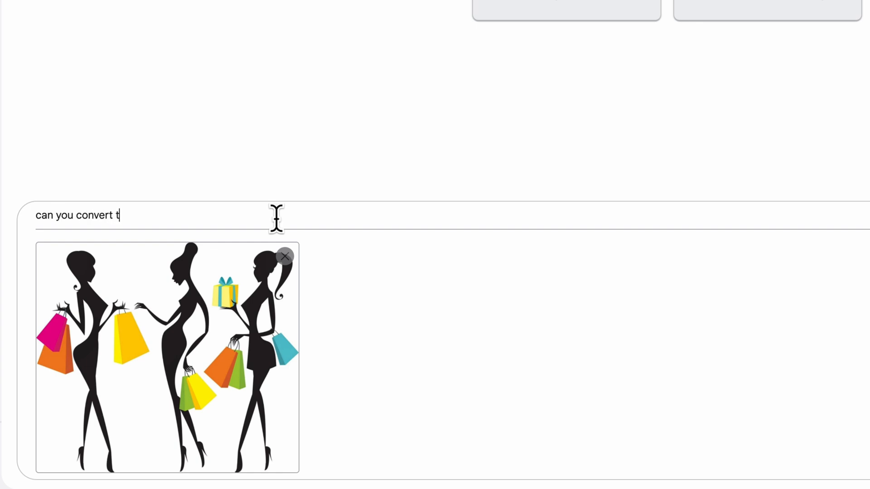
{"action": "type", "text": "his to an svg file"}
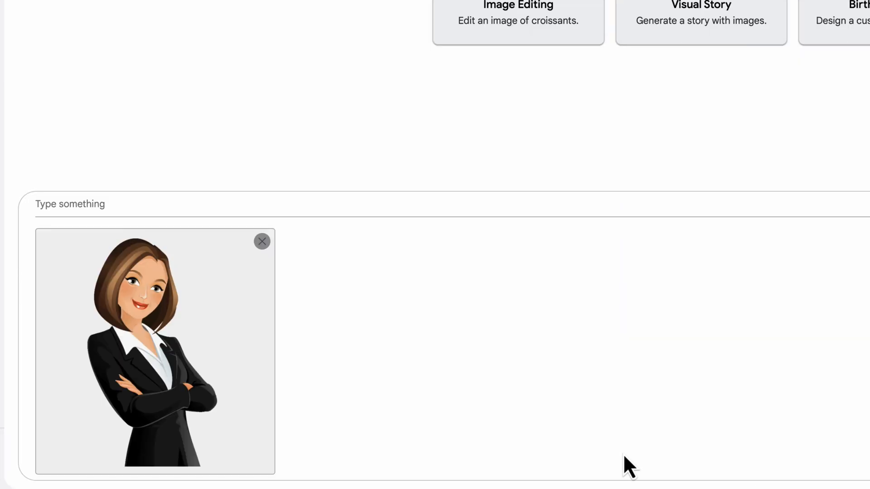
{"action": "type", "text": "convert this to a"}
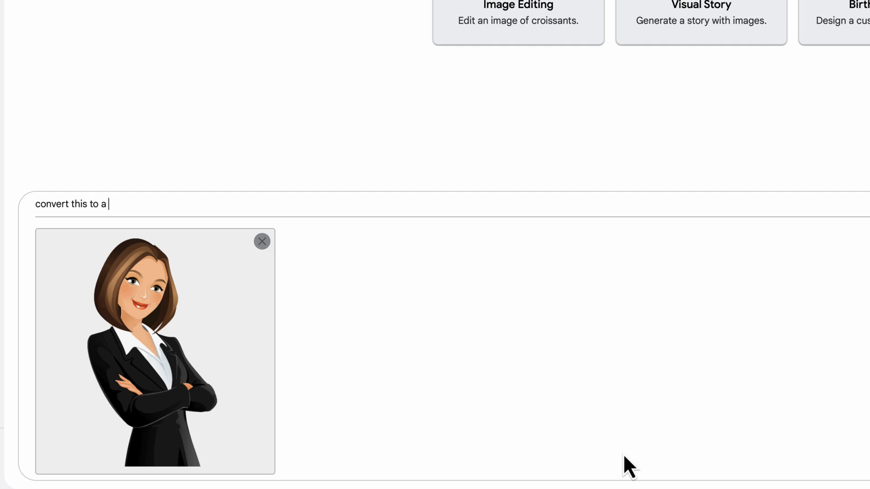
{"action": "type", "text": "realistic ph"}
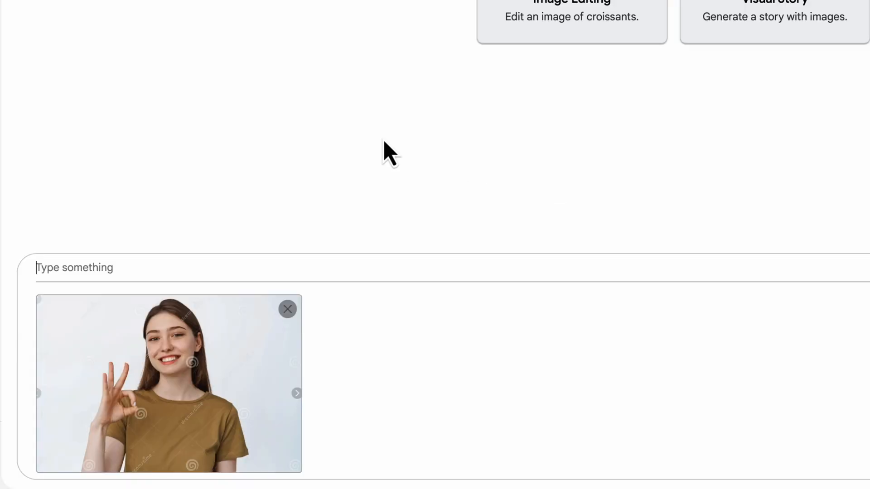
Get the T-shirt recoloured blue, then attach the office portrait to a fresh prompt
{"action": "type", "text": "fix and resto"}
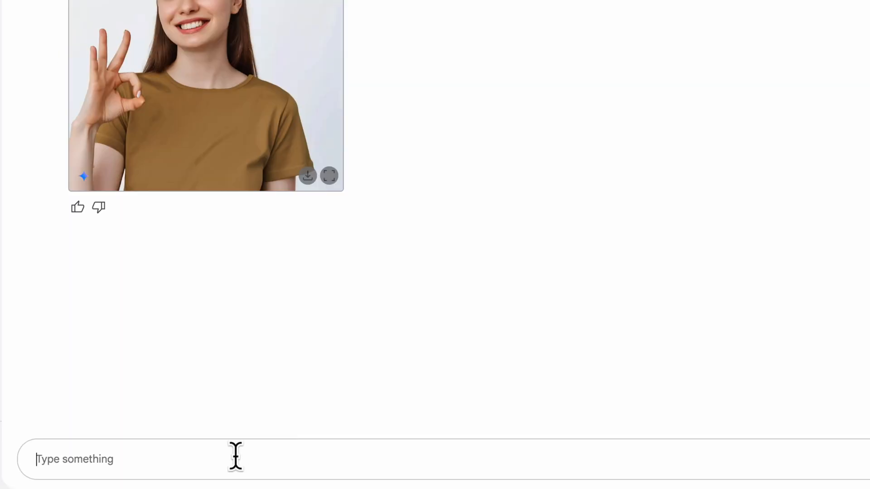
{"action": "type", "text": "convert this to a vector"}
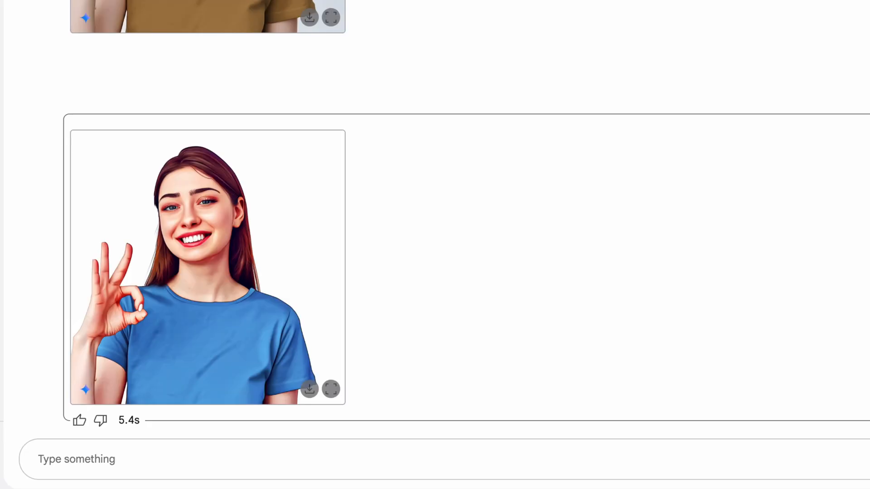
{"action": "scroll", "scroll_direction": "down", "scroll_amount": 3}
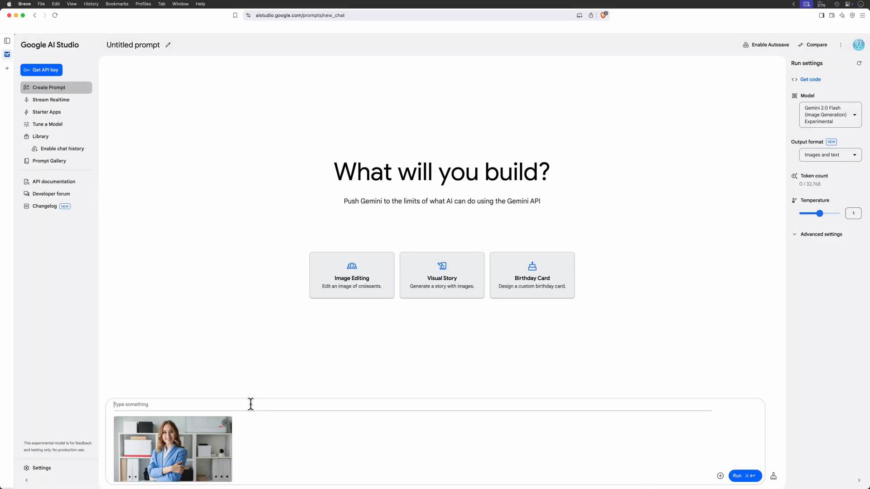
Run 'replace background' to put the office portrait on green, then start a prompt for the purple-dress photo
{"action": "type", "text": "replace background"}
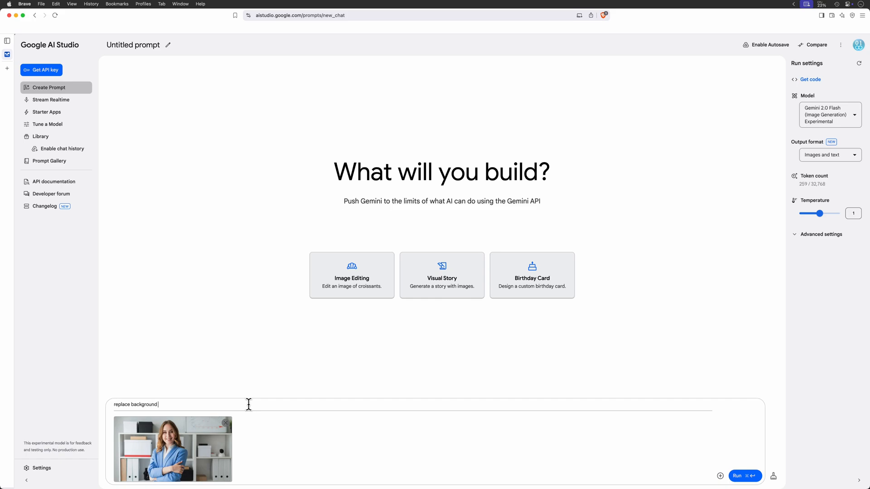
{"action": "left_click", "coordinate": [744, 475]}
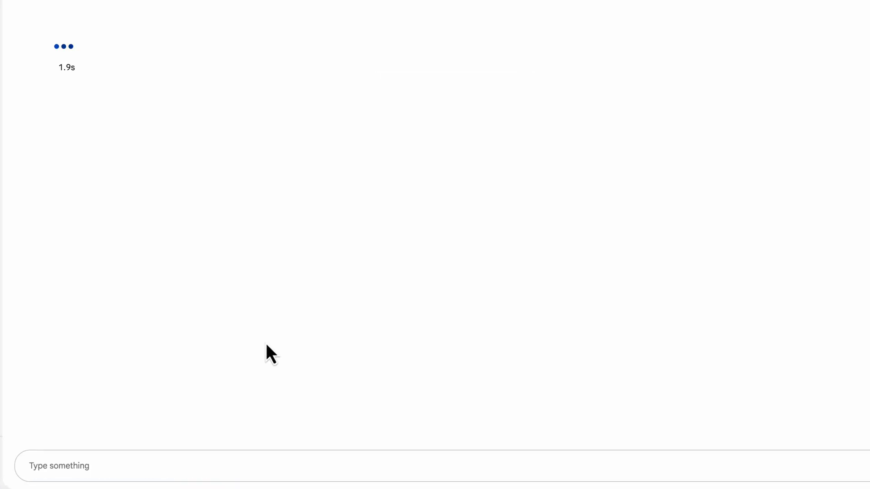
{"action": "type", "text": "replac"}
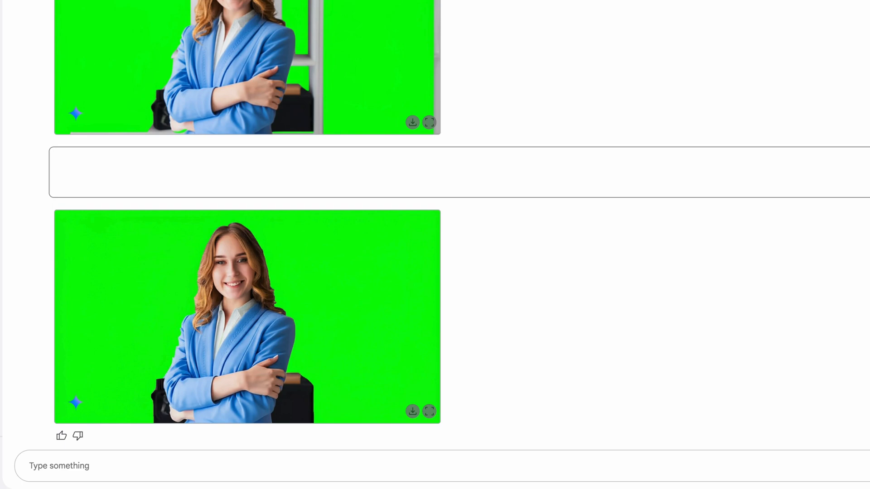
{"action": "type", "text": "replace the"}
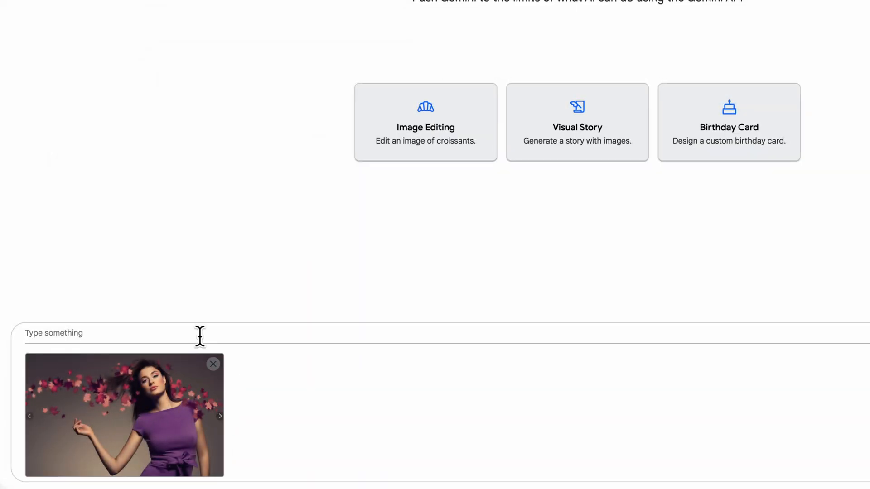
Prompt 'remove the leaves in the background', then ask to add a framed portrait to the armchair room
{"action": "type", "text": "remove the leaves in the backgro"}
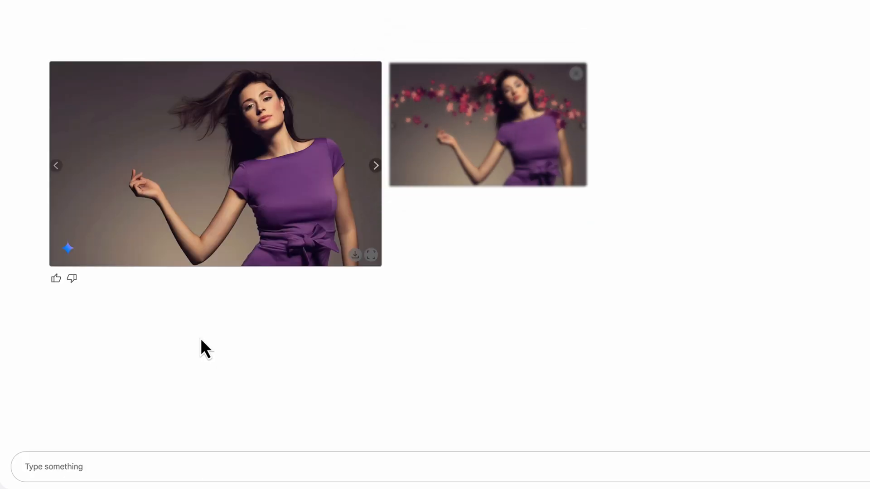
{"action": "type", "text": "change the"}
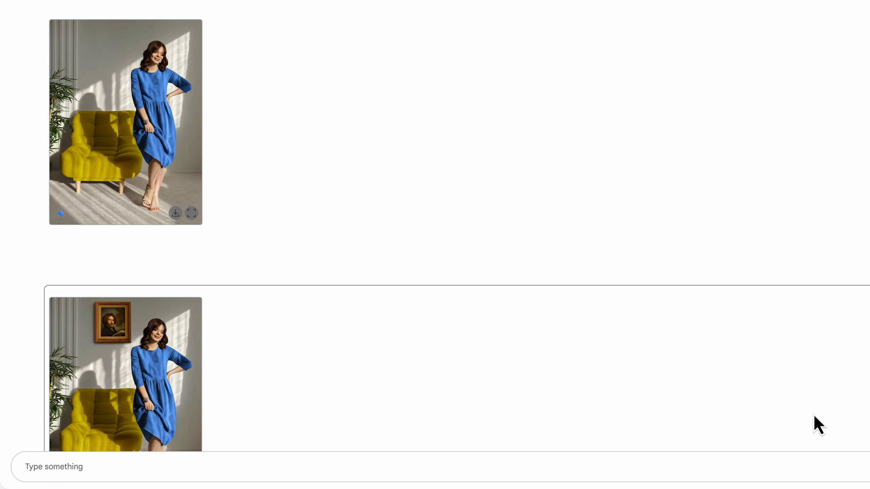
Prompt Gemini to change the banner text to MEN with a woman model, then scroll down
{"action": "type", "text": "change the"}
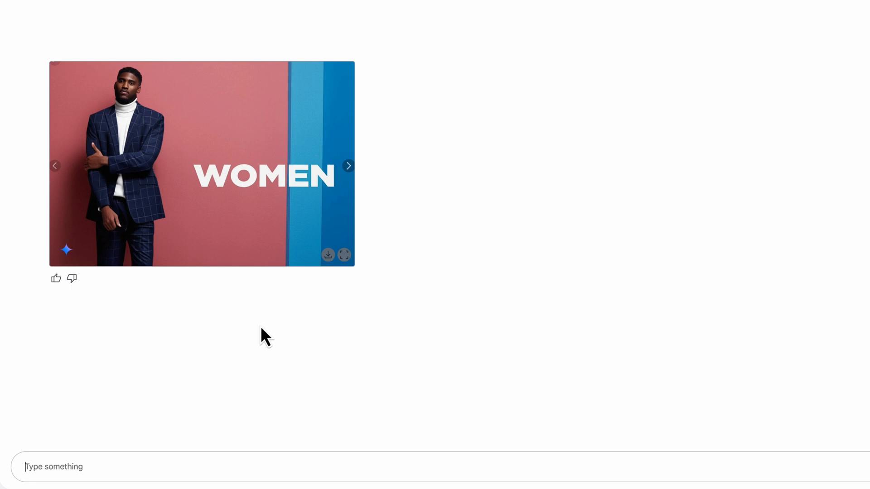
{"action": "type", "text": "change the text \""}
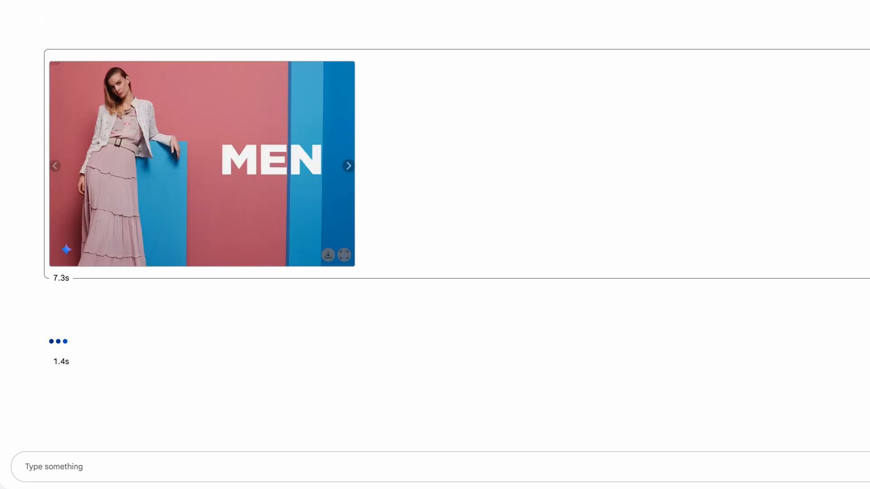
{"action": "scroll", "scroll_direction": "down", "scroll_amount": 3}
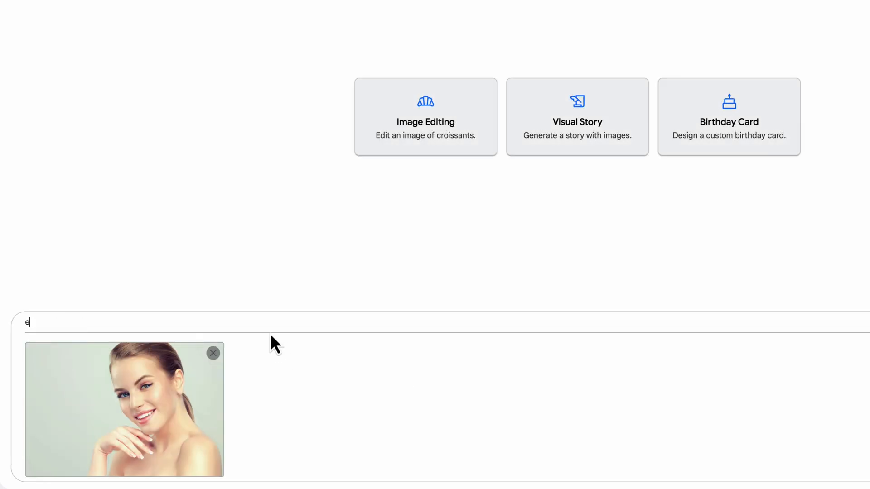
Run prompts 'extend the photo vertically', 'standing in front of an old plane, zoom out', and 'zoom out'
{"action": "type", "text": "xtend the photo vertically"}
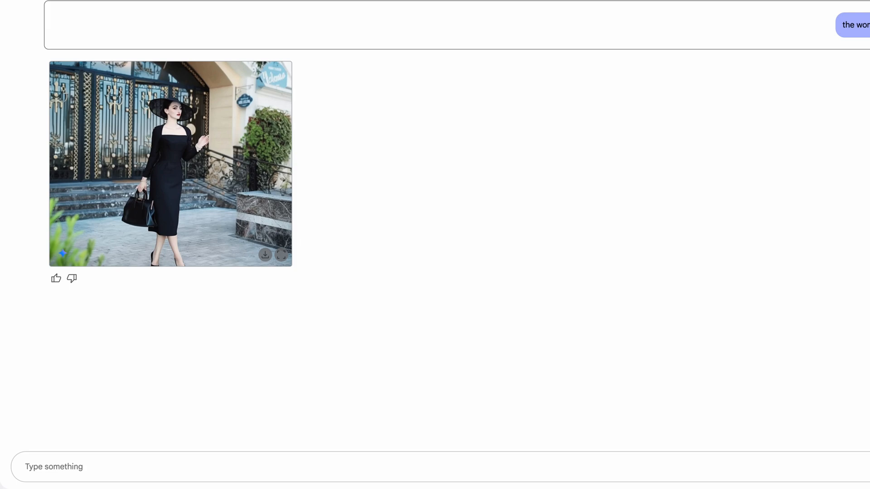
{"action": "type", "text": "the woman is standing on front of an old plane, zoom out"}
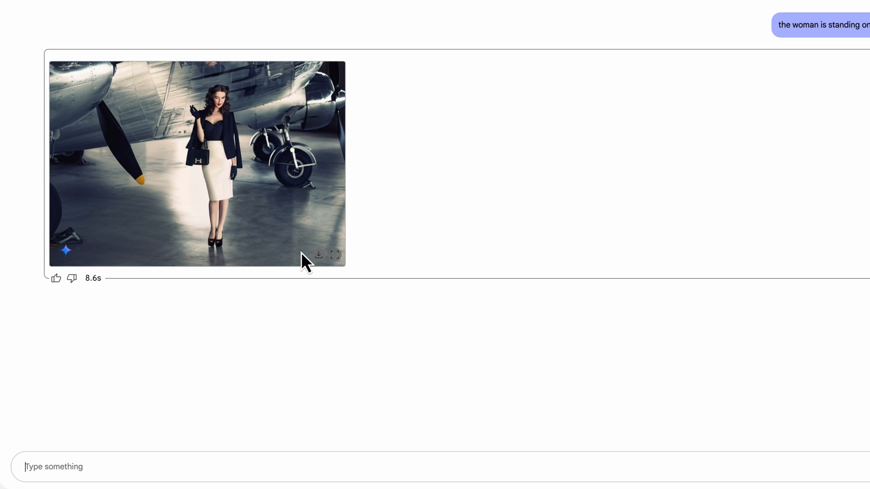
{"action": "type", "text": "zoom o"}
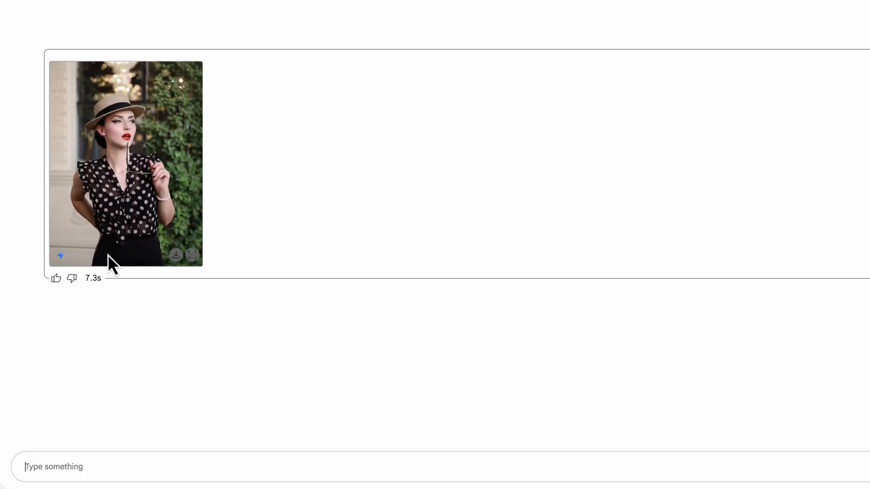
{"action": "type", "text": "zoom out"}
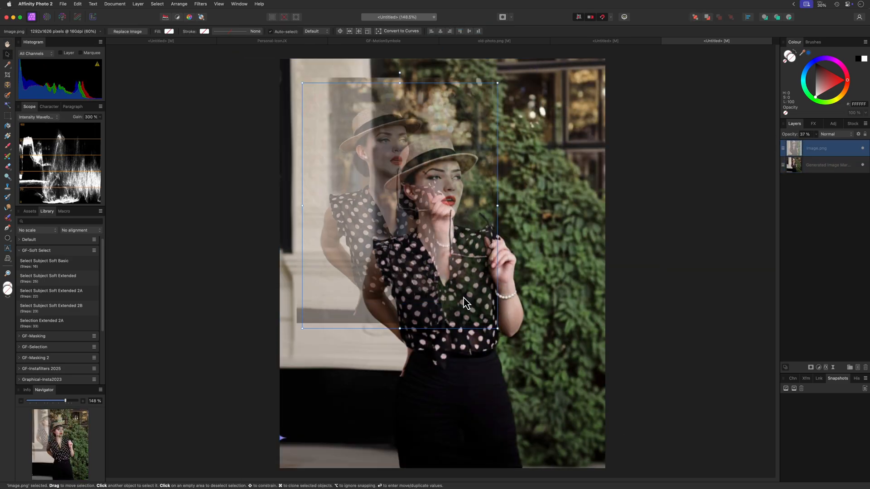
Align the original photo over the generated image and inpaint the background above the hat
{"action": "left_click_drag", "start_coordinate": [302, 327], "coordinate": [333, 383]}
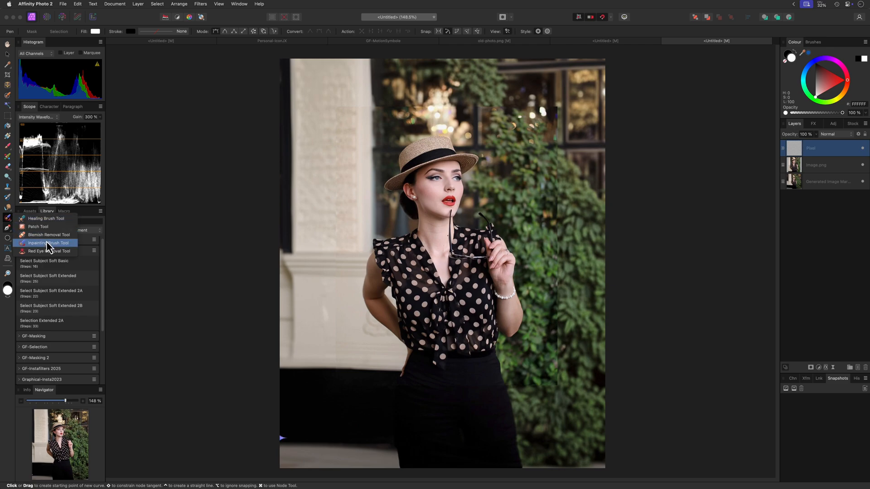
{"action": "left_click_drag", "start_coordinate": [559, 219], "coordinate": [522, 383]}
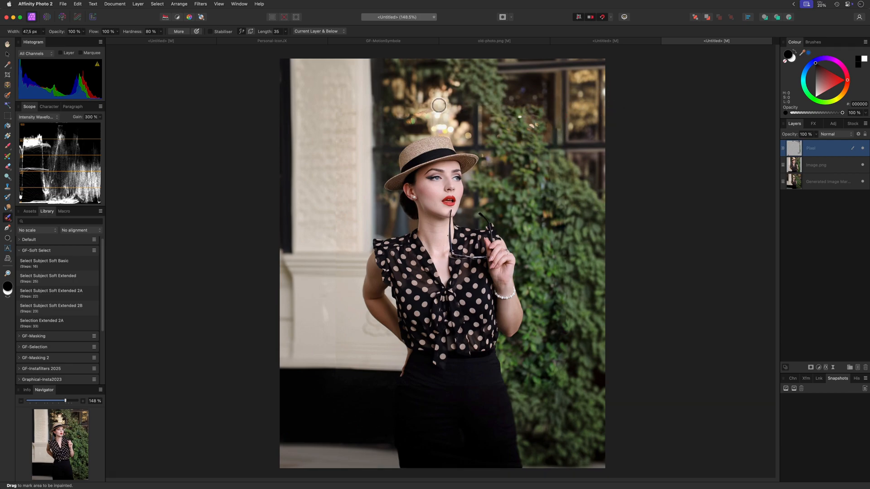
{"action": "left_click_drag", "start_coordinate": [438, 106], "coordinate": [414, 123]}
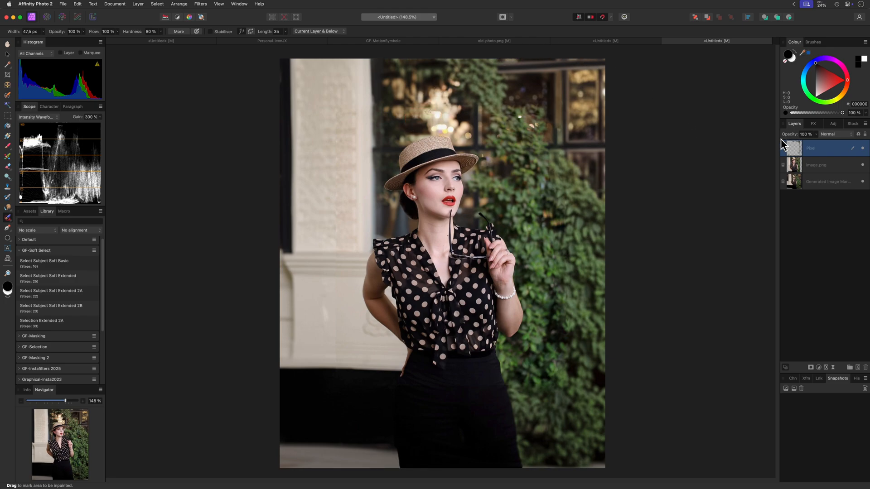
{"action": "left_click", "coordinate": [821, 165]}
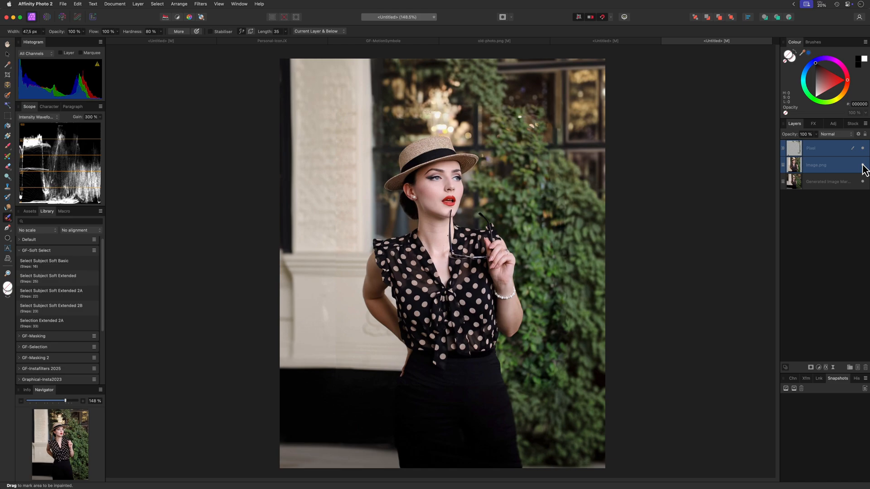
{"action": "mouse_move", "coordinate": [528, 137]}
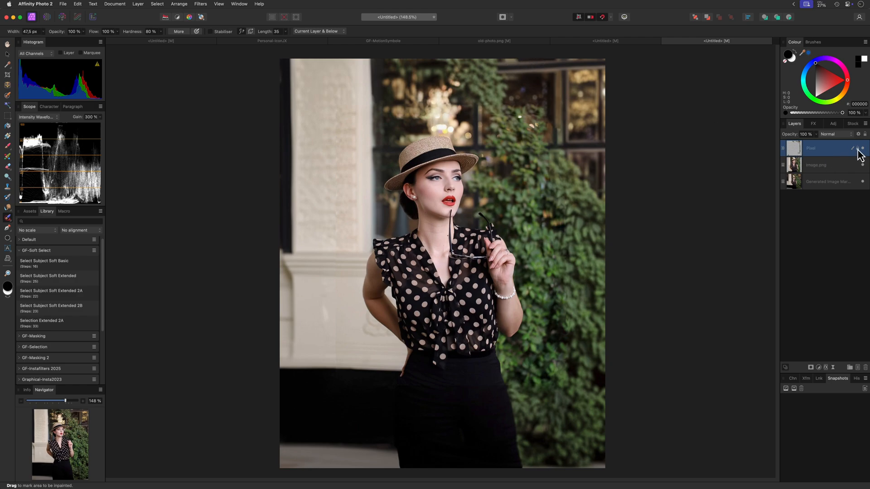
{"action": "left_click", "coordinate": [821, 165]}
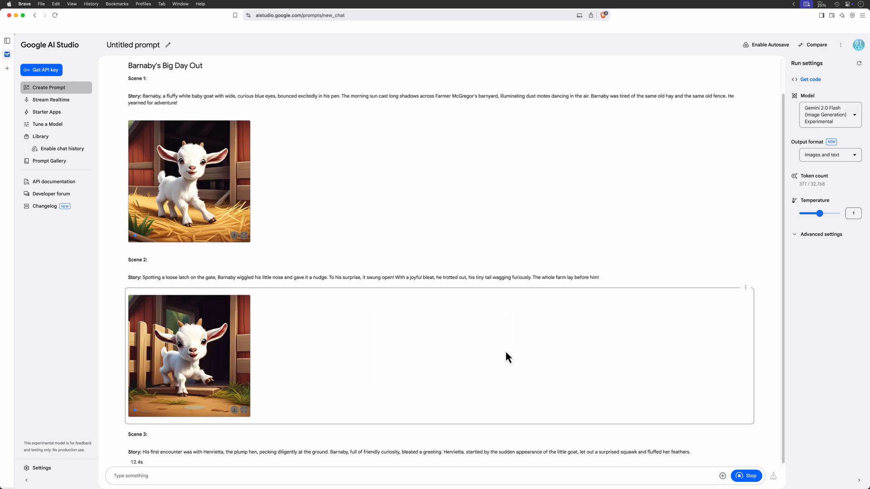
Scroll through the Barnaby's Big Day Out scenes and their cartoon goat illustrations
{"action": "scroll", "scroll_direction": "down", "scroll_amount": 3}
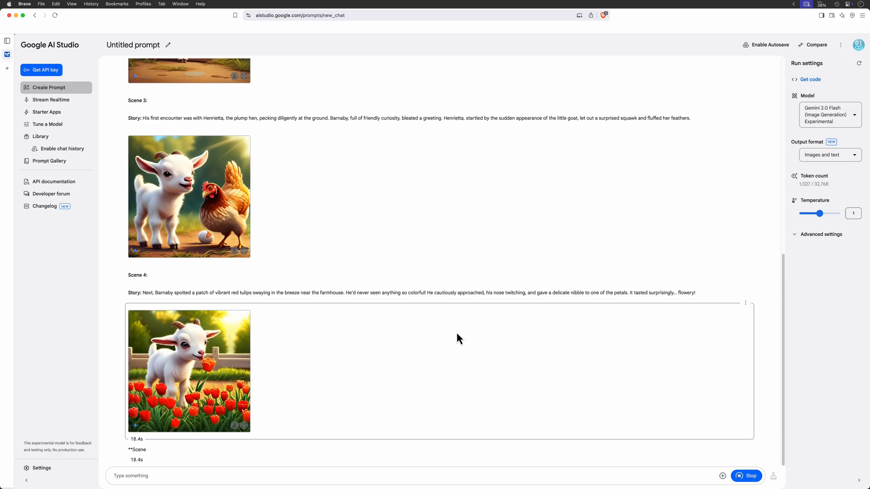
{"action": "scroll", "scroll_direction": "up", "scroll_amount": 3}
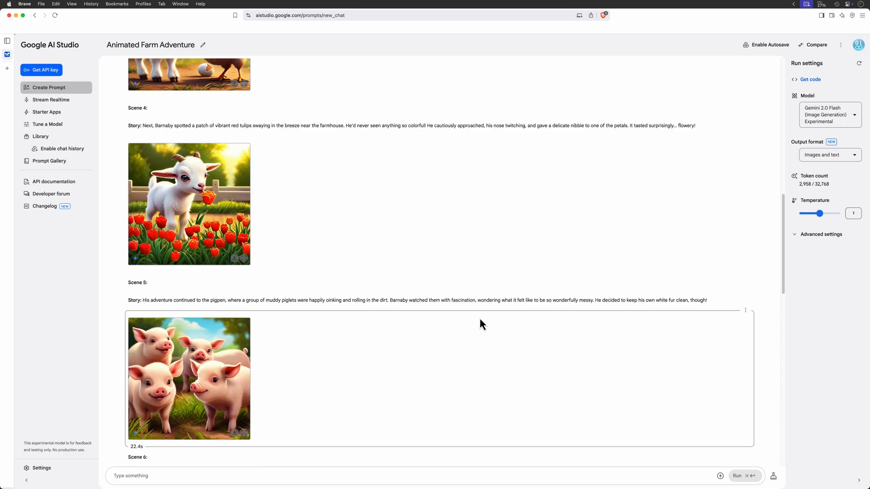
{"action": "scroll", "scroll_direction": "down", "scroll_amount": 3}
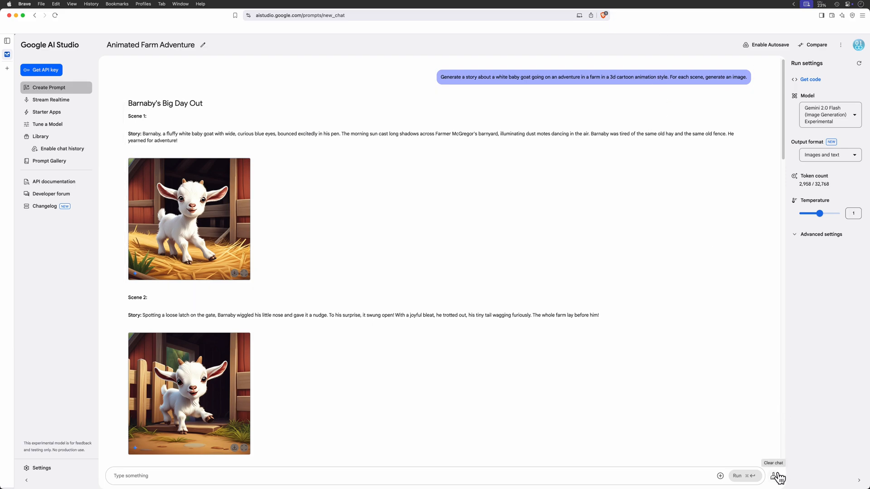
Clear the goat story chat and confirm with Continue
{"action": "left_click", "coordinate": [777, 477]}
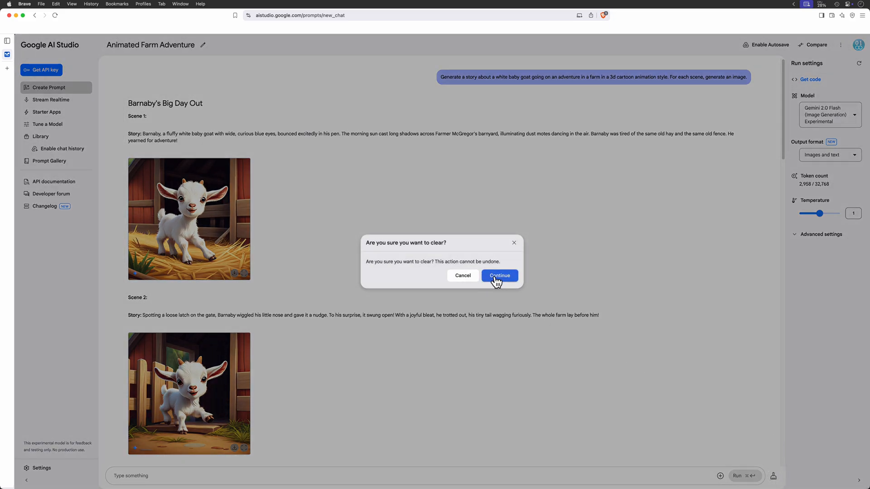
{"action": "left_click", "coordinate": [498, 276]}
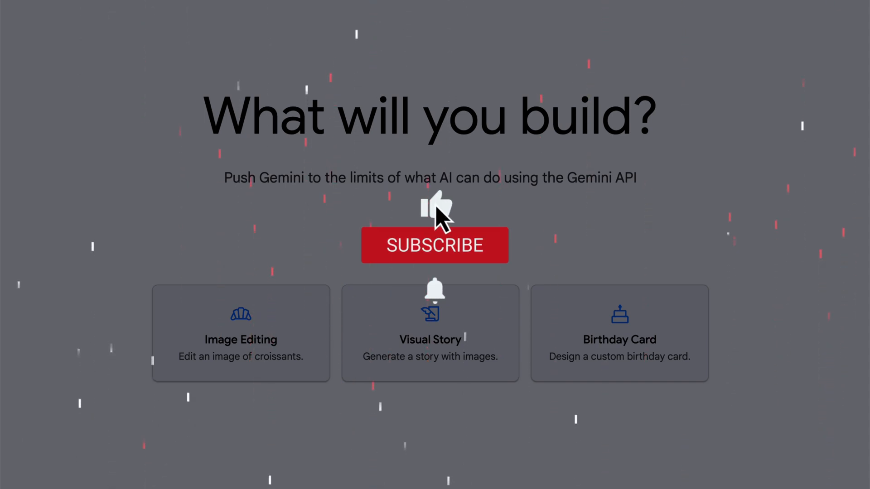
{"action": "left_click", "coordinate": [435, 245]}
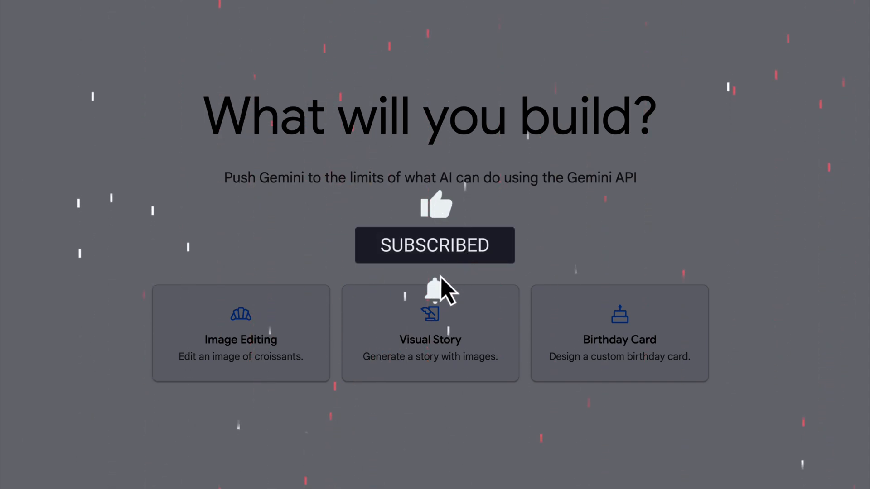